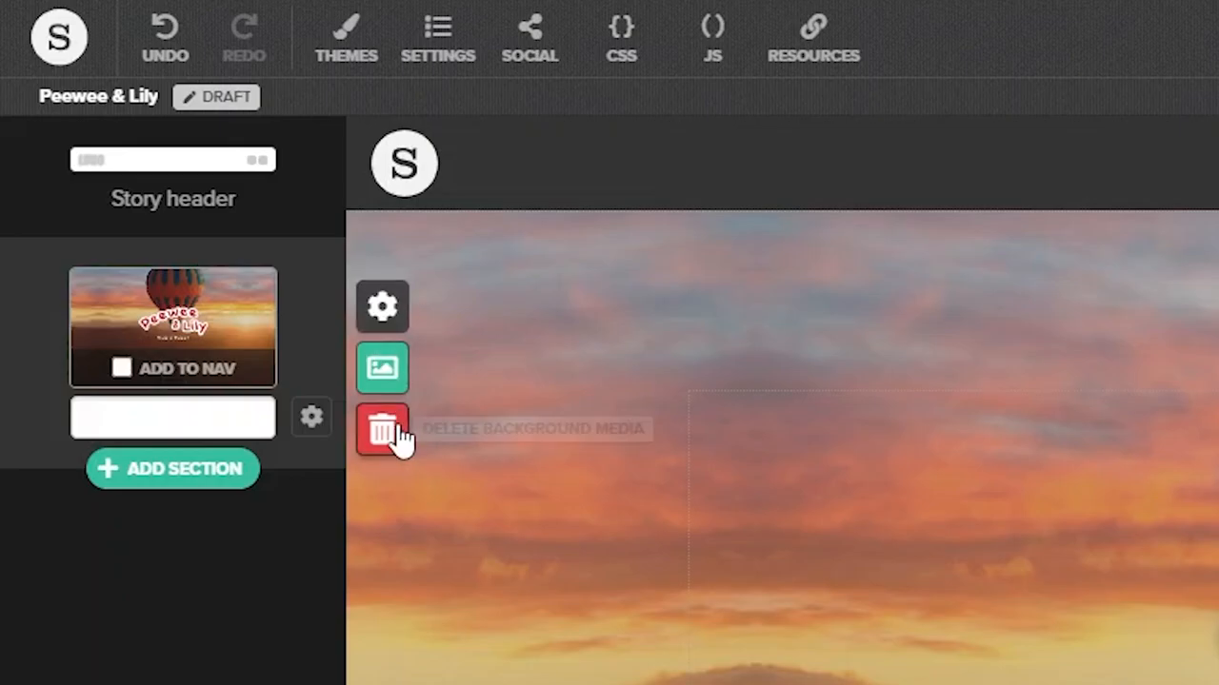
mouse_move(381, 368)
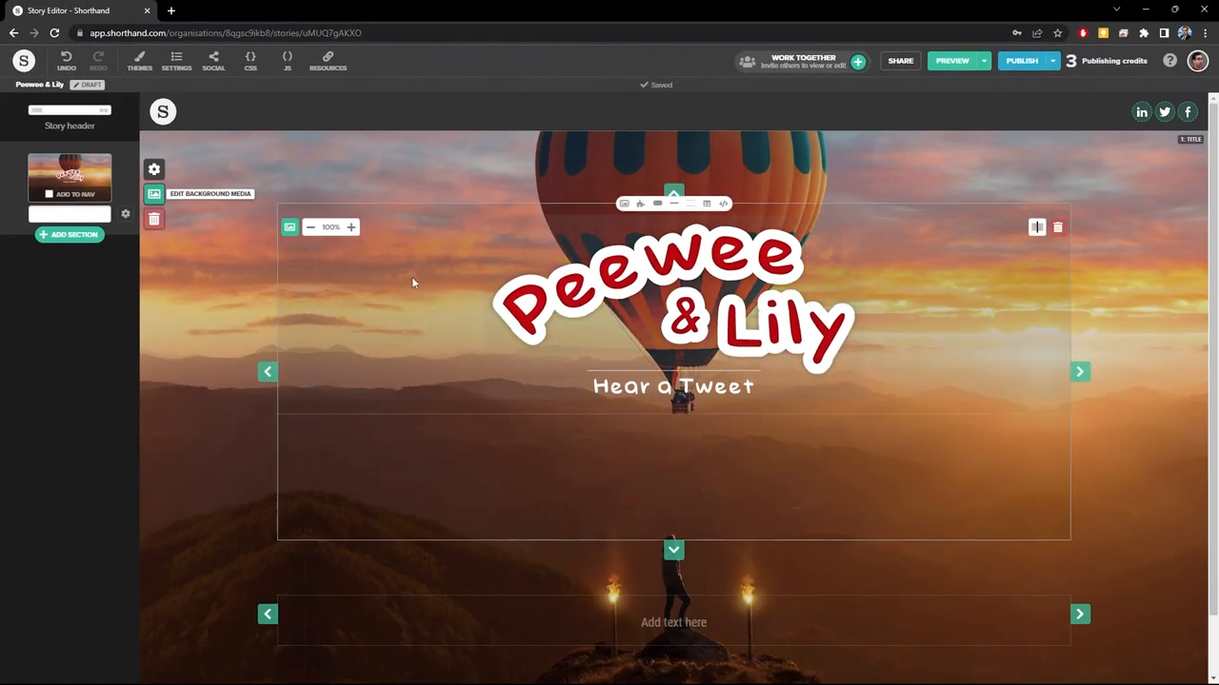
mouse_move(289, 227)
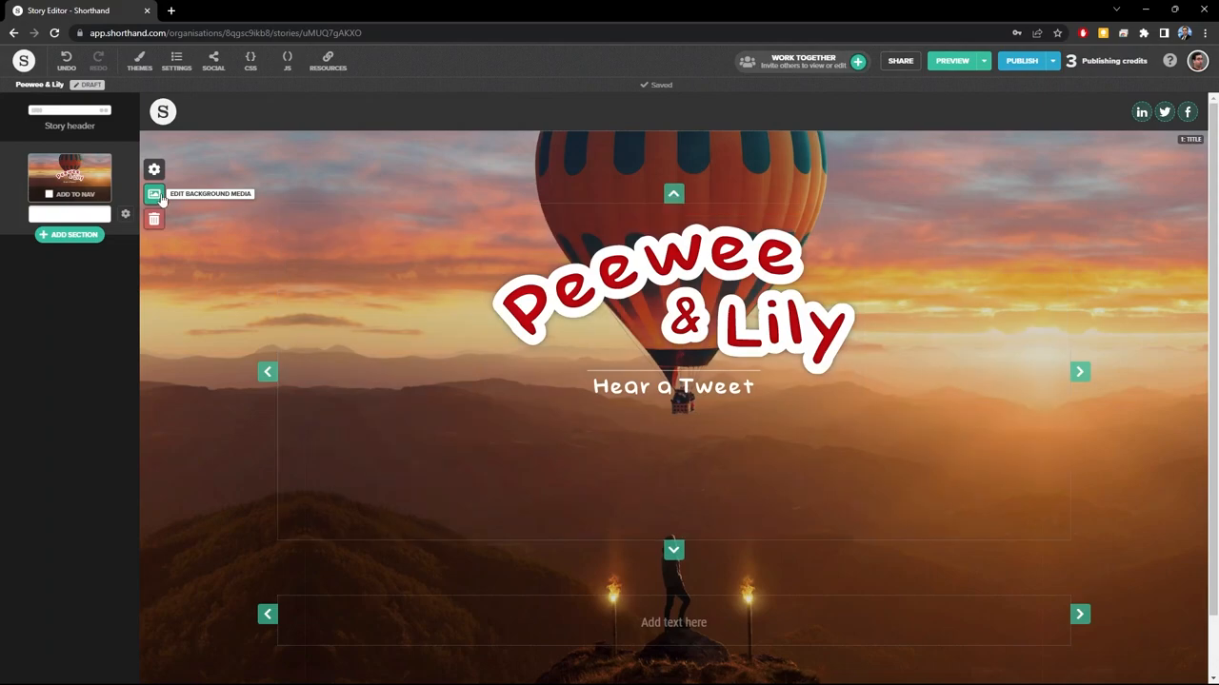
Replace the title background with the cats image cover.jpg for wide and tall screens.
left_click(154, 194)
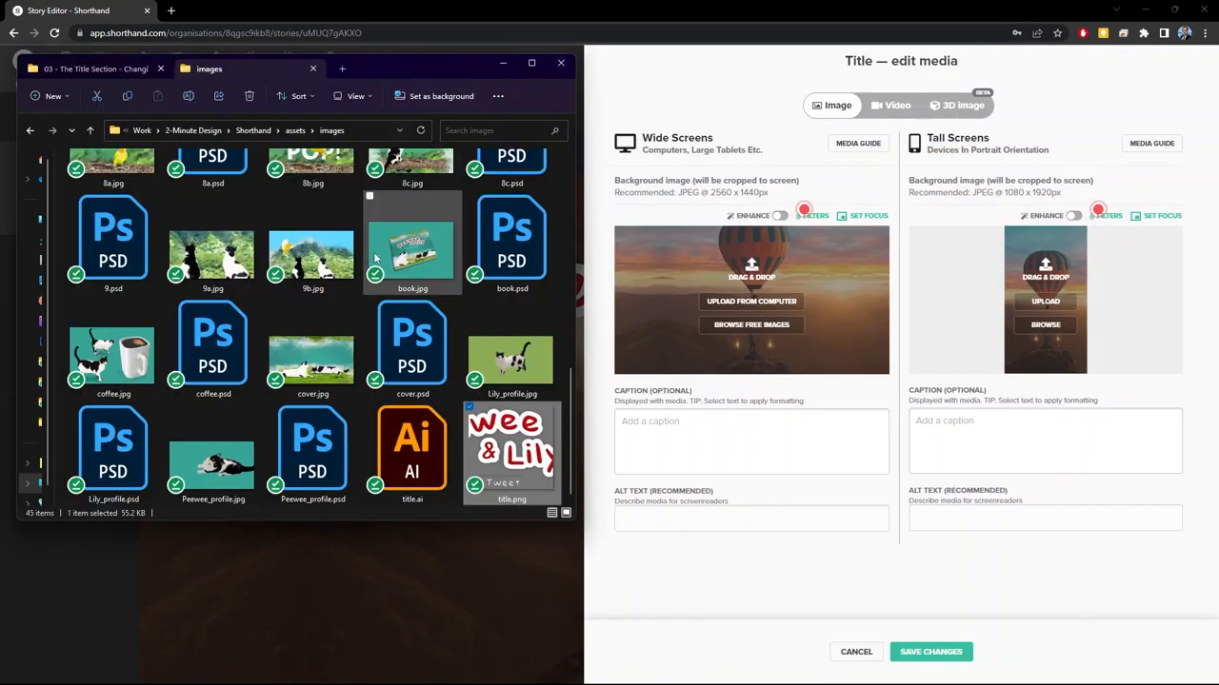
left_click(312, 346)
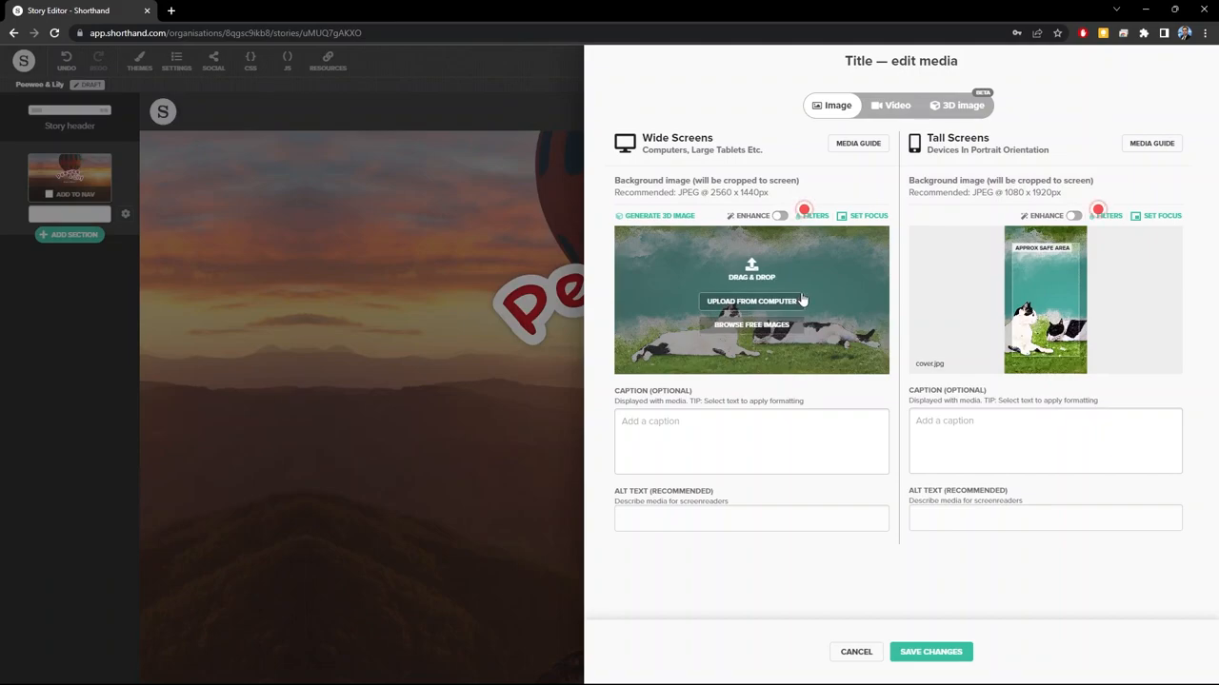
mouse_move(798, 301)
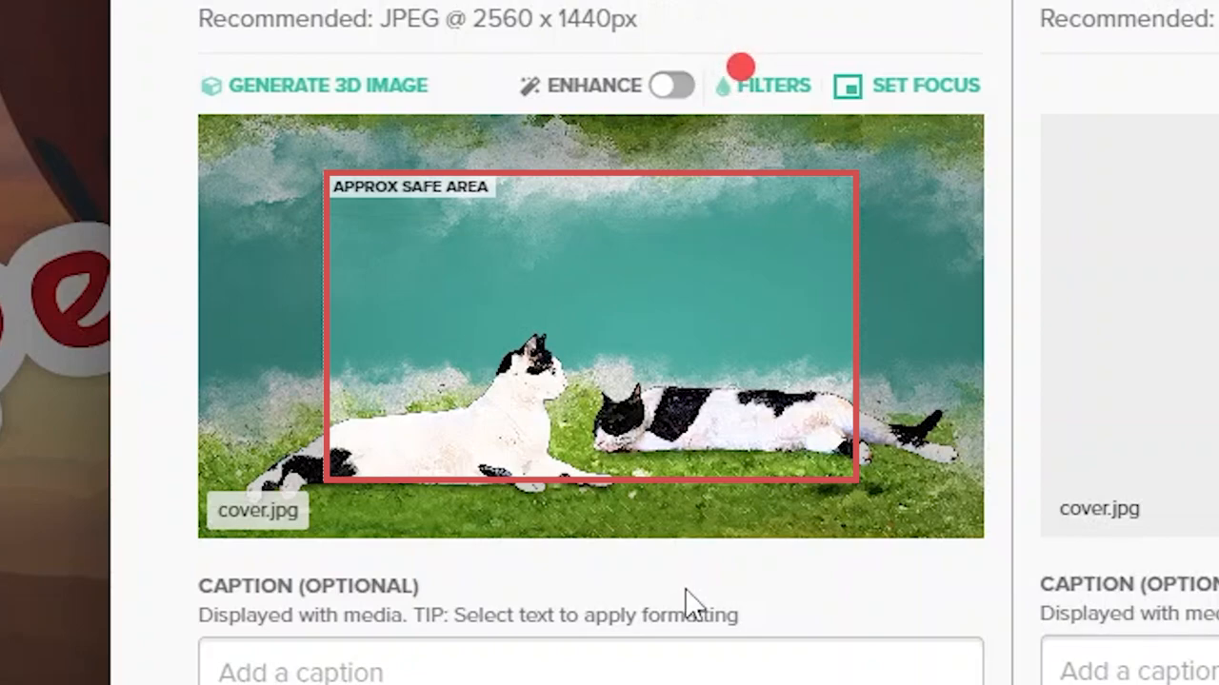
mouse_move(697, 607)
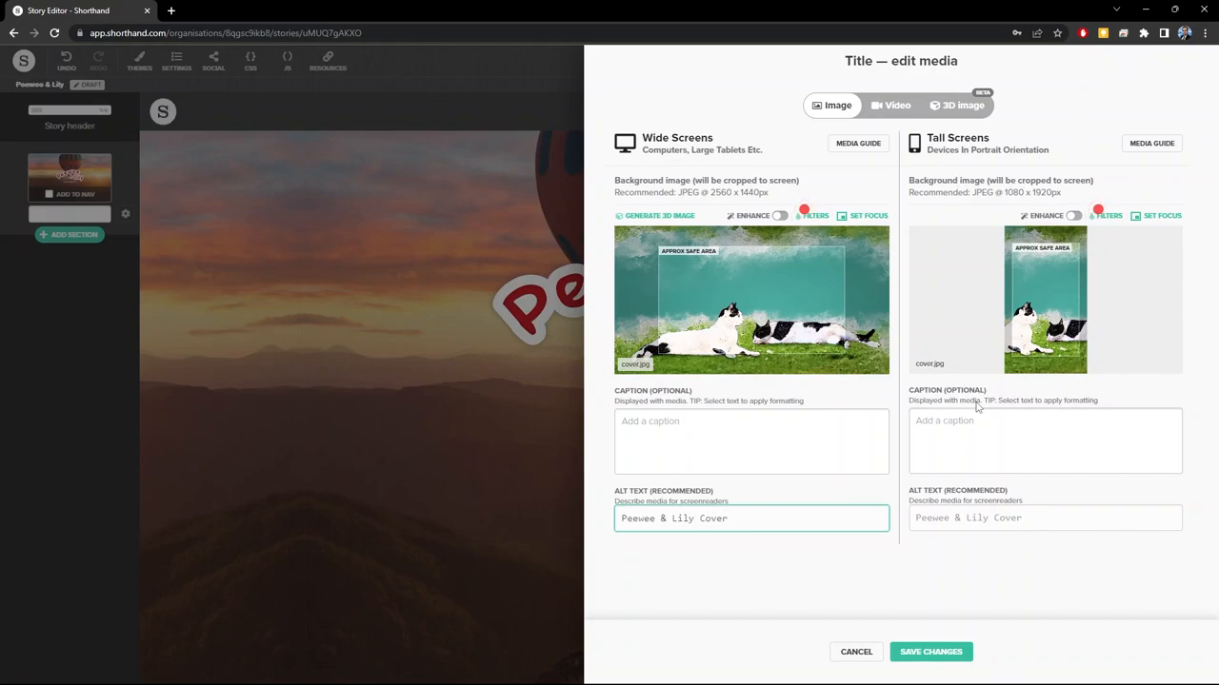
Save the new cats background and bring up the title section's options panel.
left_click(929, 651)
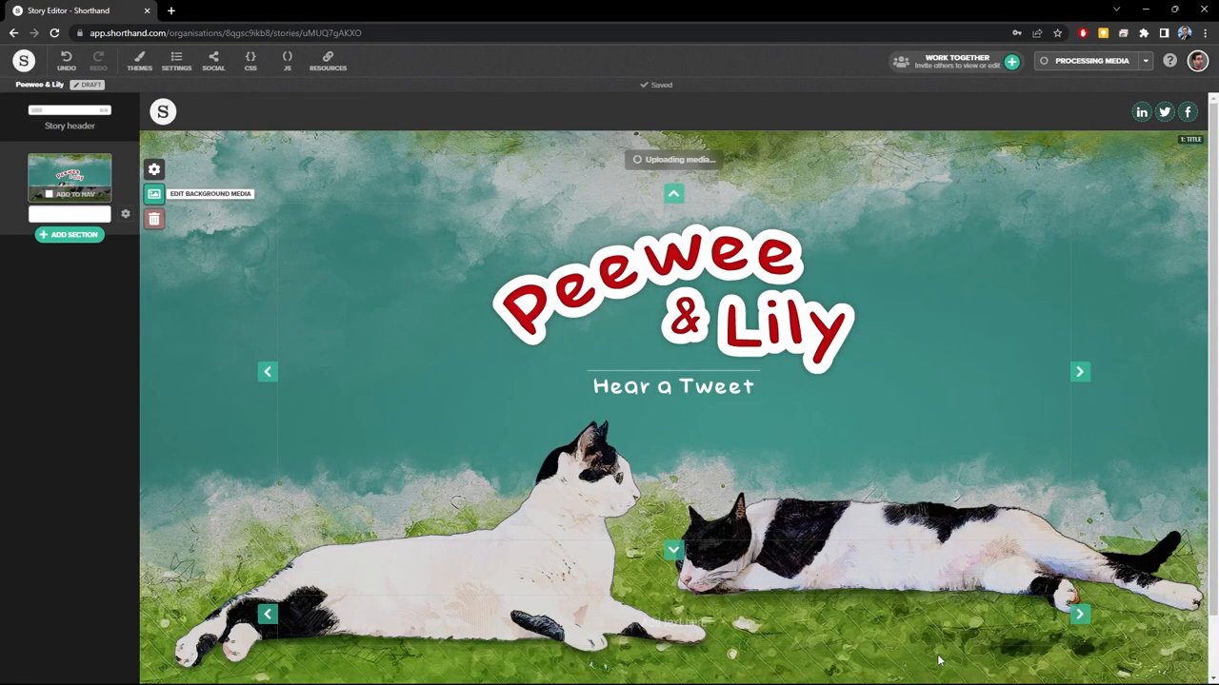
mouse_move(1091, 267)
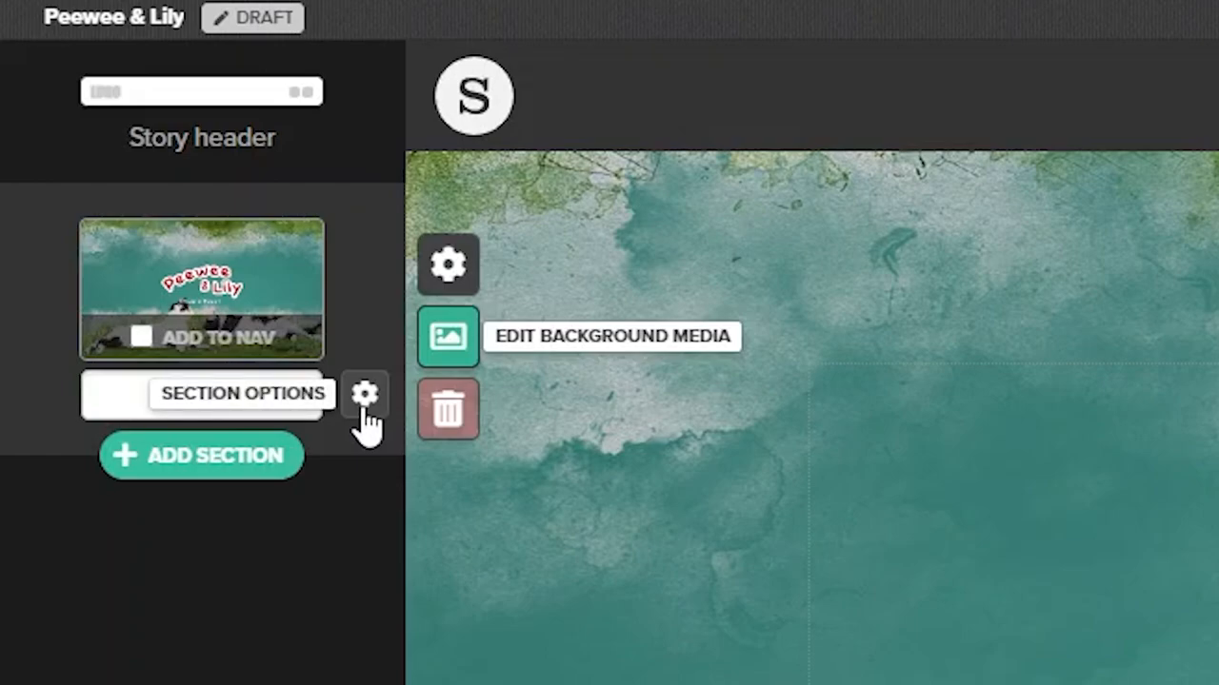
left_click(365, 392)
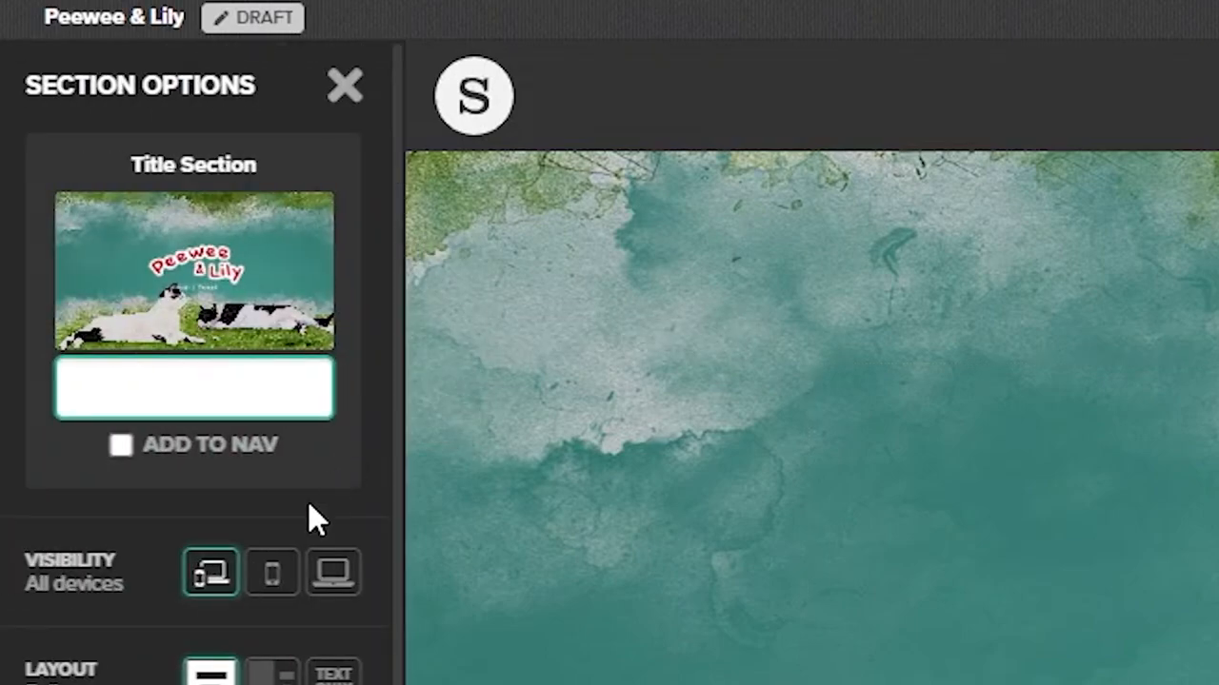